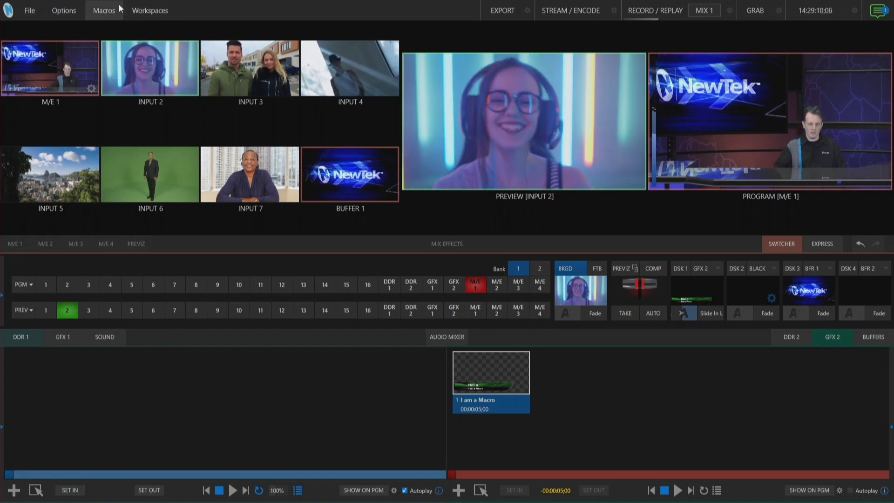
Step: Bring up the Macro Configuration window from the Macros menu
left_click(103, 10)
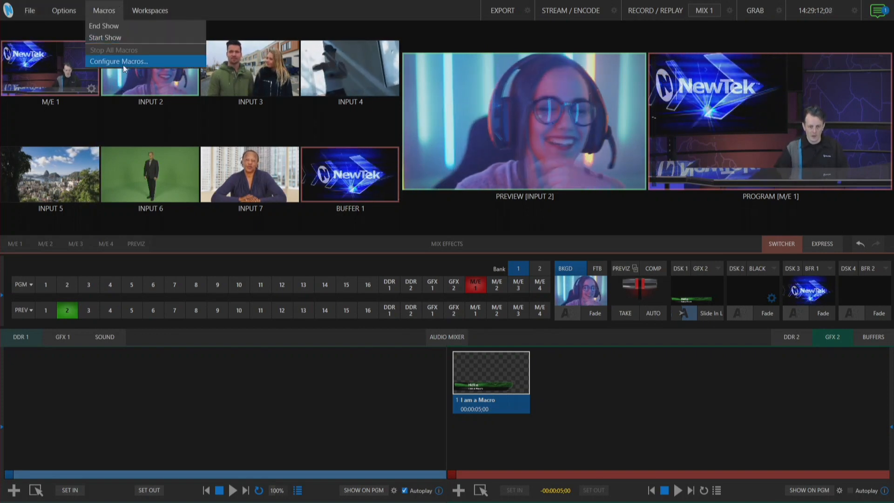
left_click(119, 61)
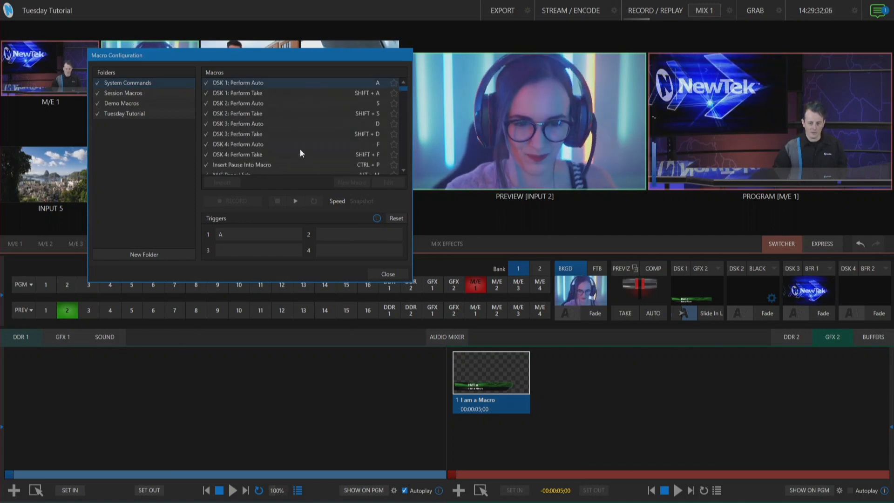
mouse_move(260, 179)
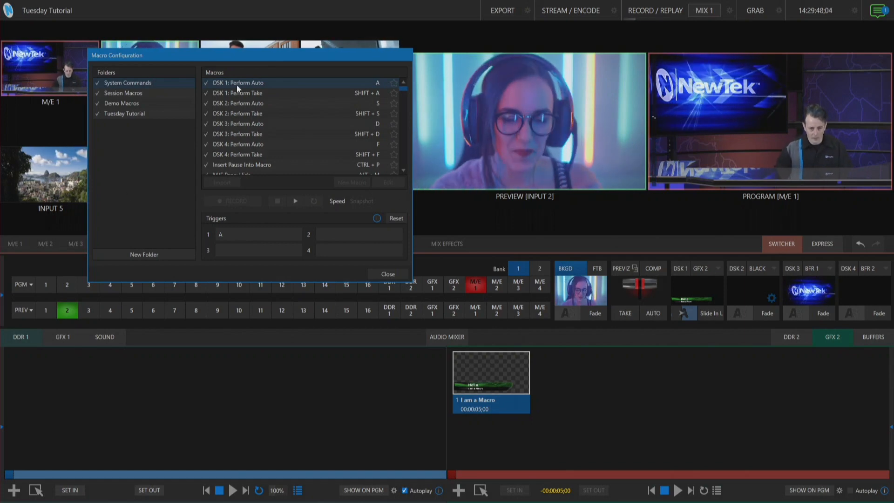
right_click(237, 83)
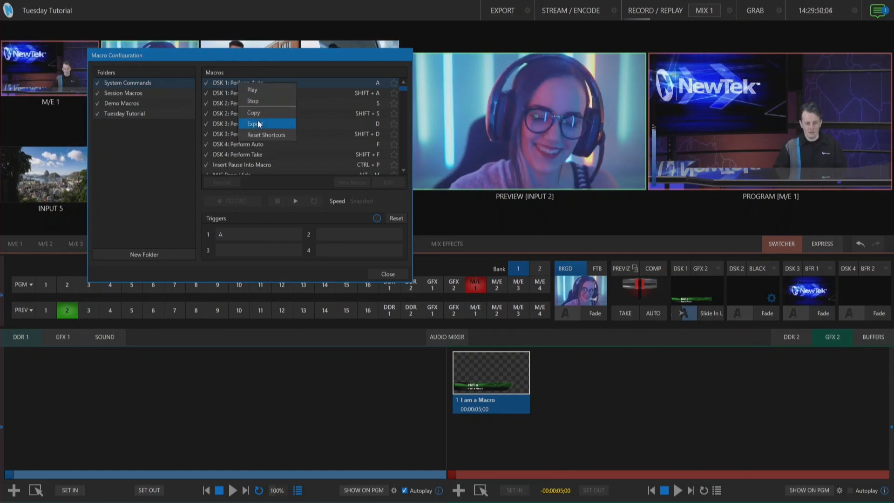
left_click(259, 124)
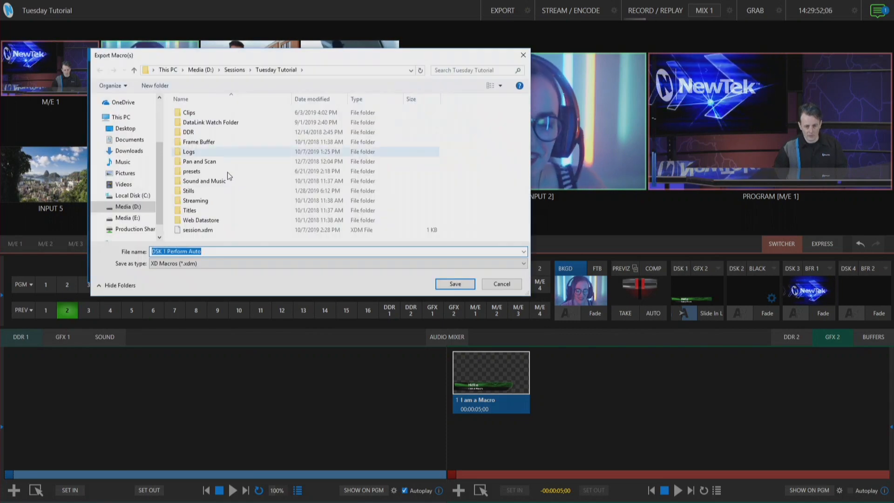
left_click(123, 185)
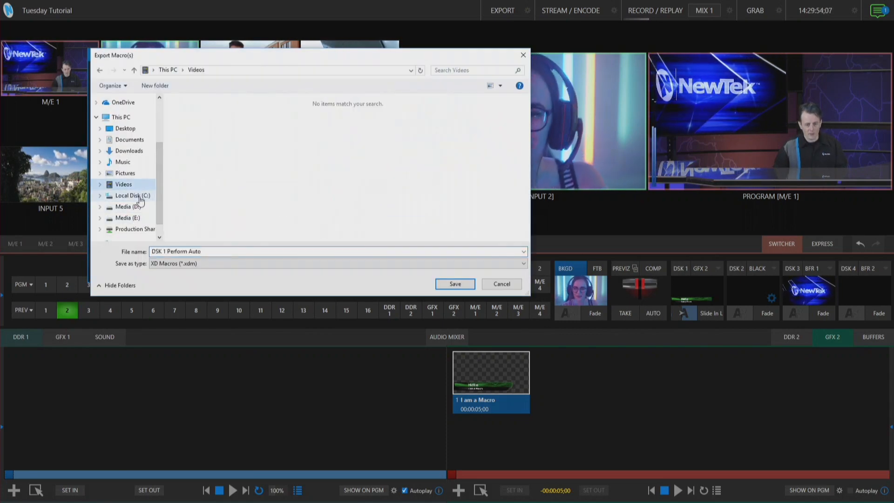
left_click(130, 195)
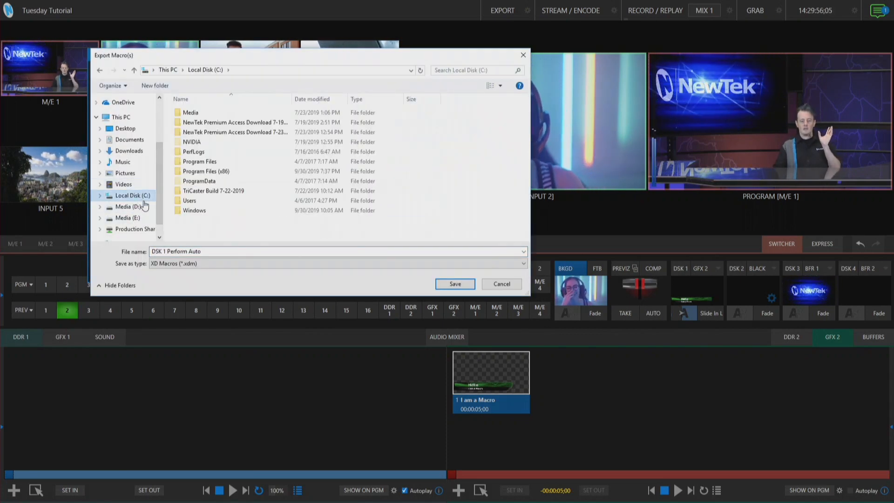
mouse_move(199, 161)
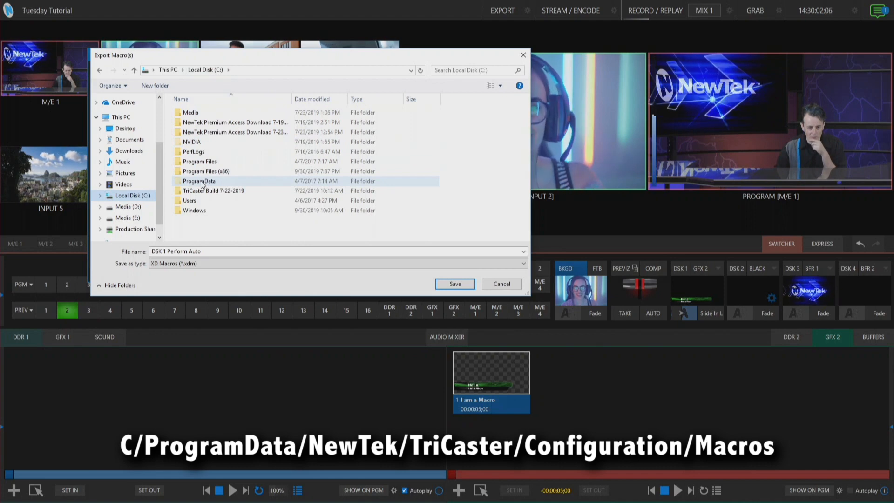
double_click(199, 181)
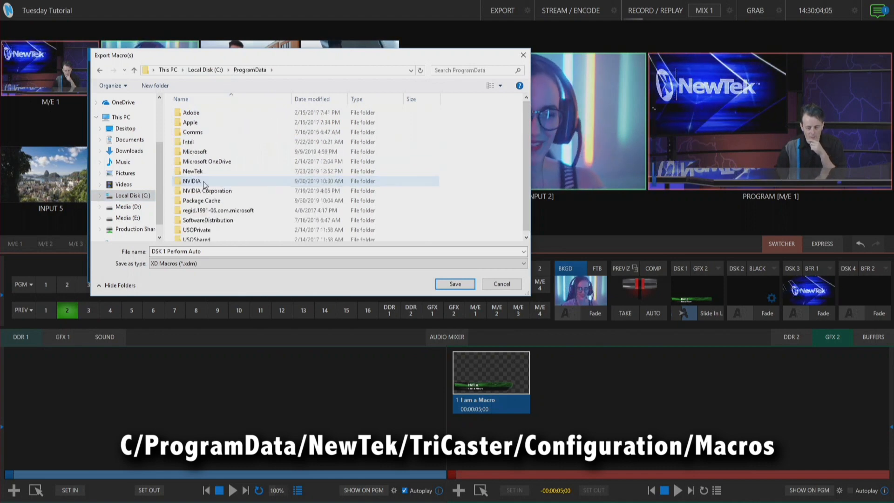
double_click(192, 171)
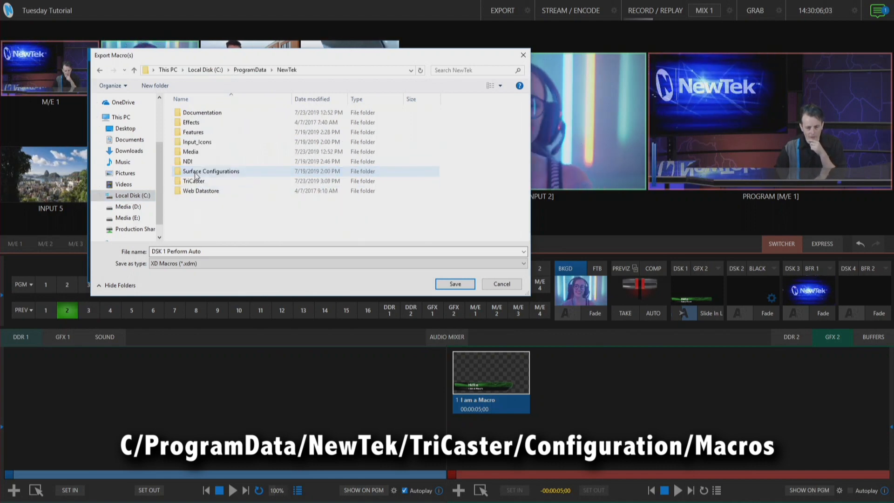
left_click(188, 161)
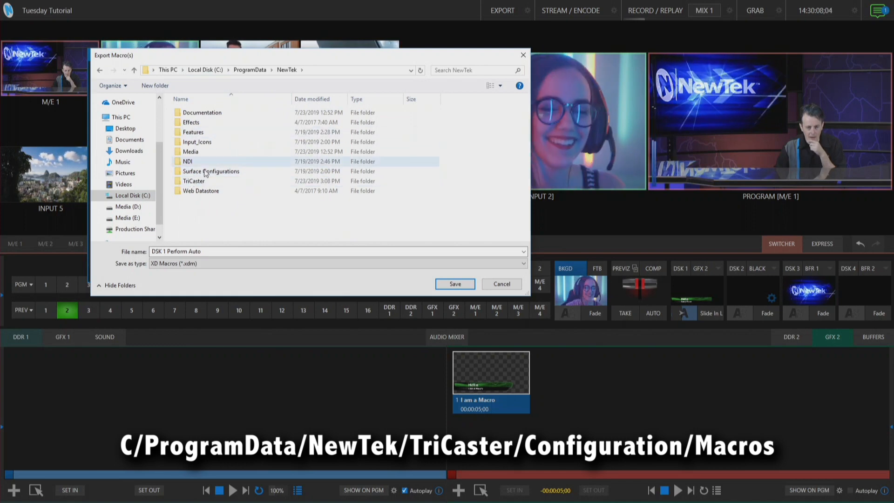
double_click(194, 181)
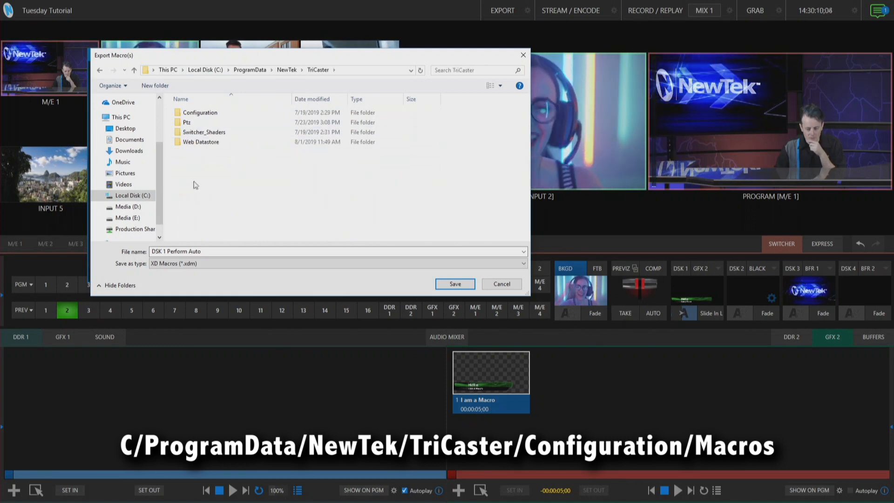
double_click(200, 112)
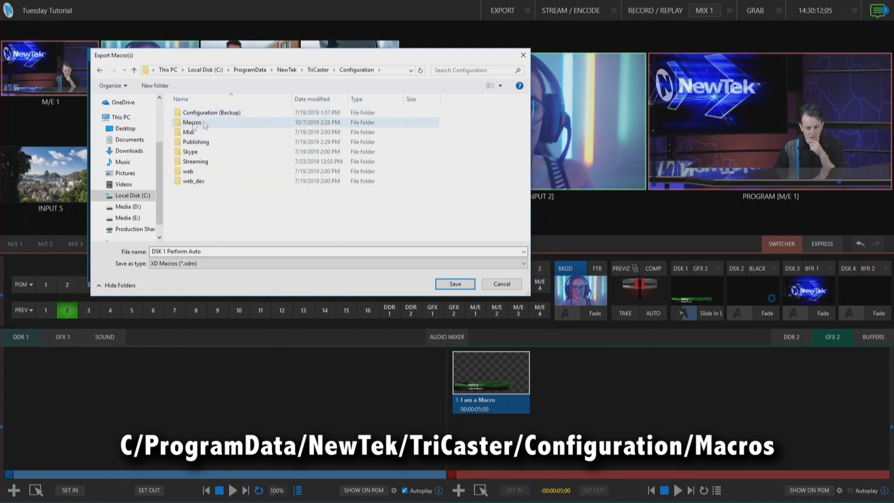
double_click(192, 122)
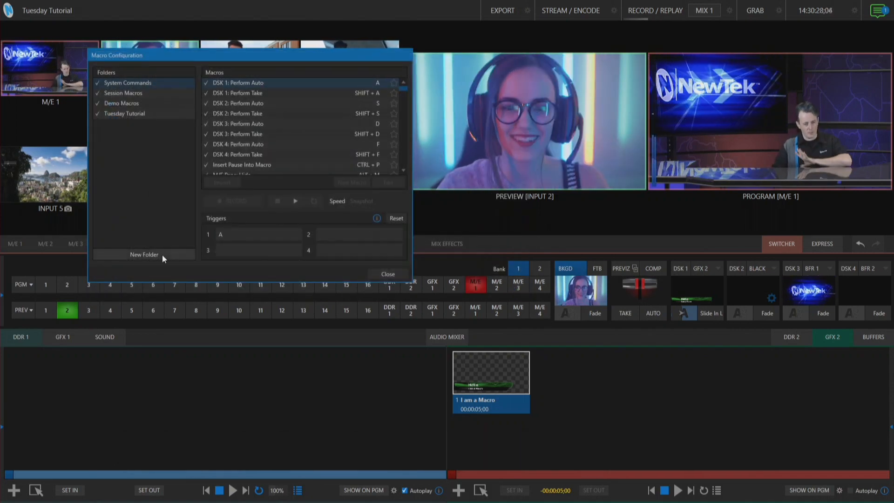
Step: Create the macro folder 'New Folderr' containing a new macro named Program Preview Swap
left_click(144, 254)
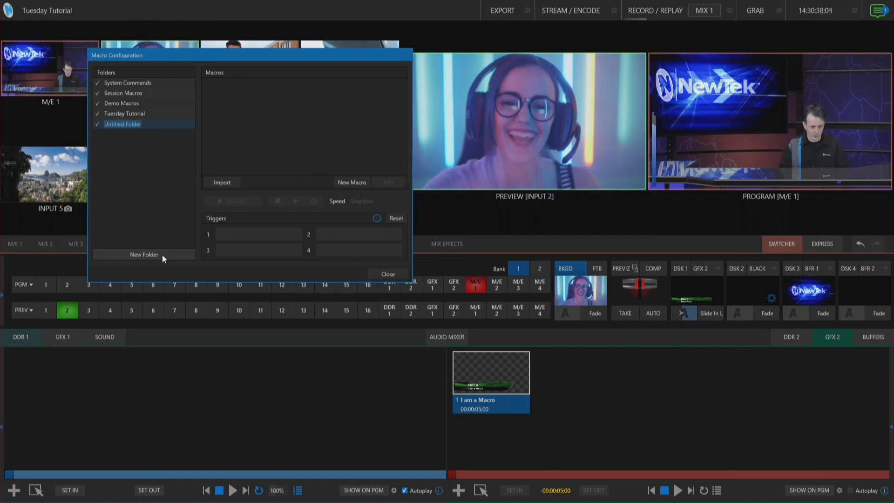
type("New Folder")
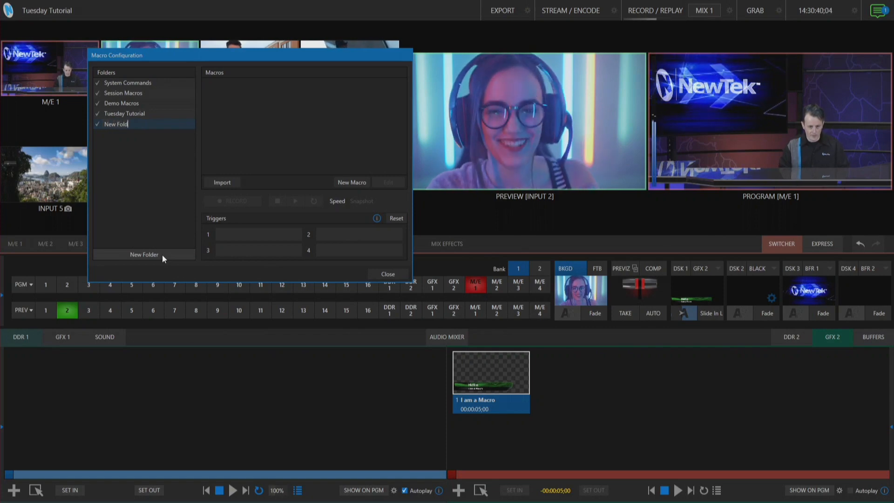
type("rr")
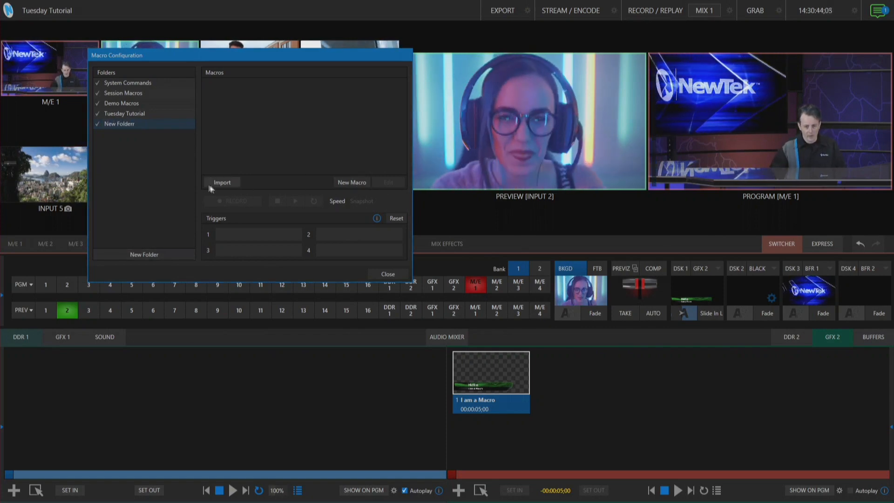
left_click(351, 182)
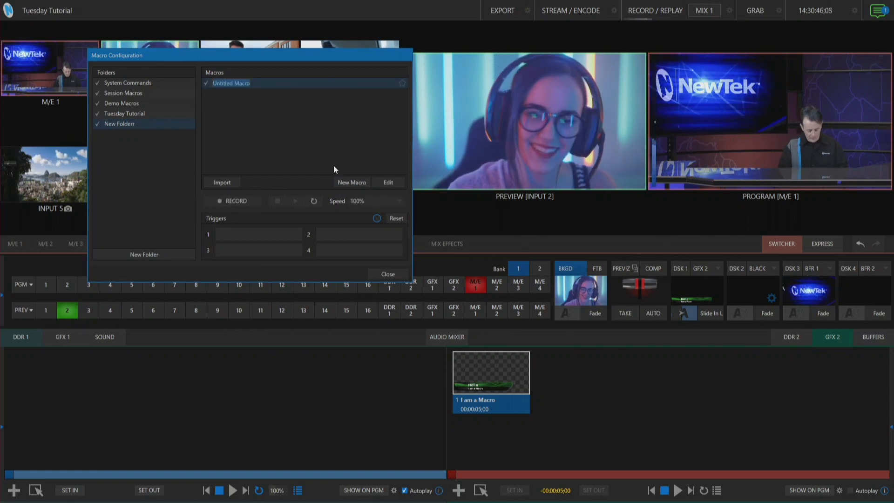
type("Program Preview Swap")
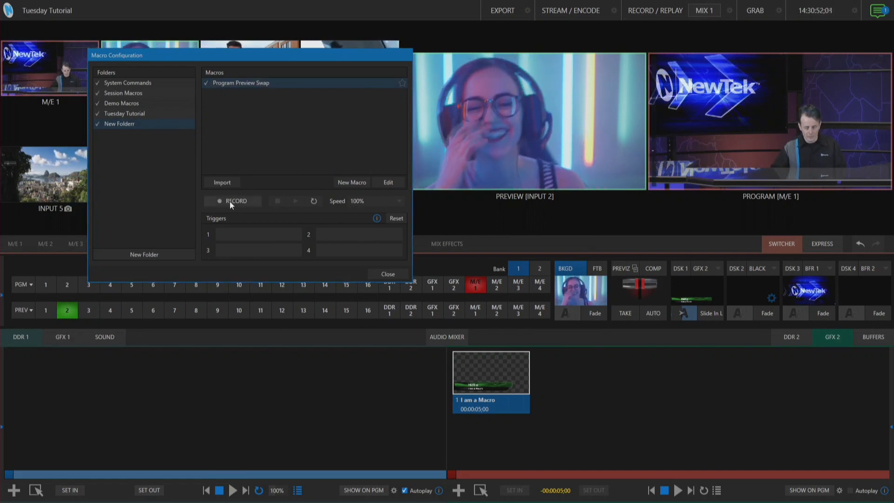
Step: Record an AUTO program/preview transition into the Program Preview Swap macro and stop recording
left_click(232, 201)
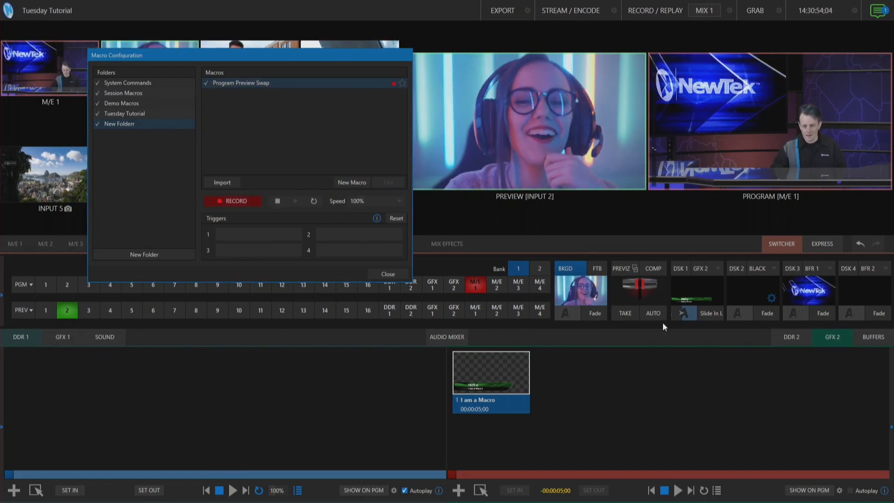
left_click(653, 313)
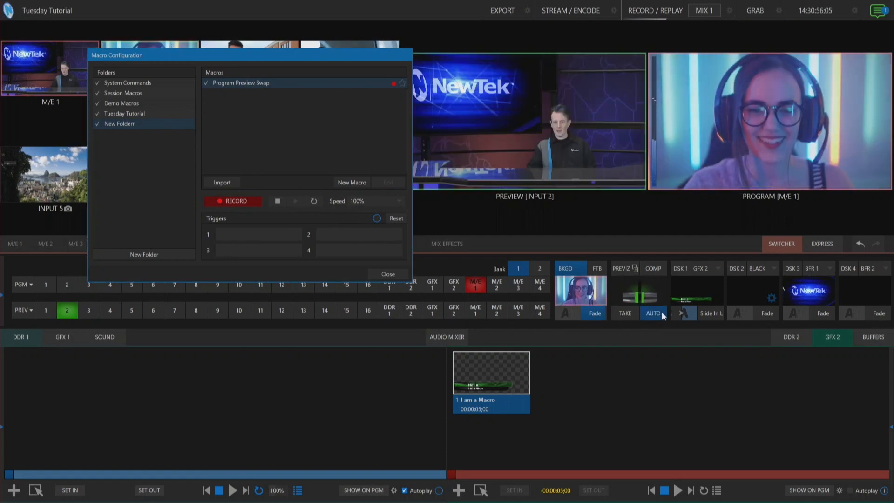
left_click(653, 313)
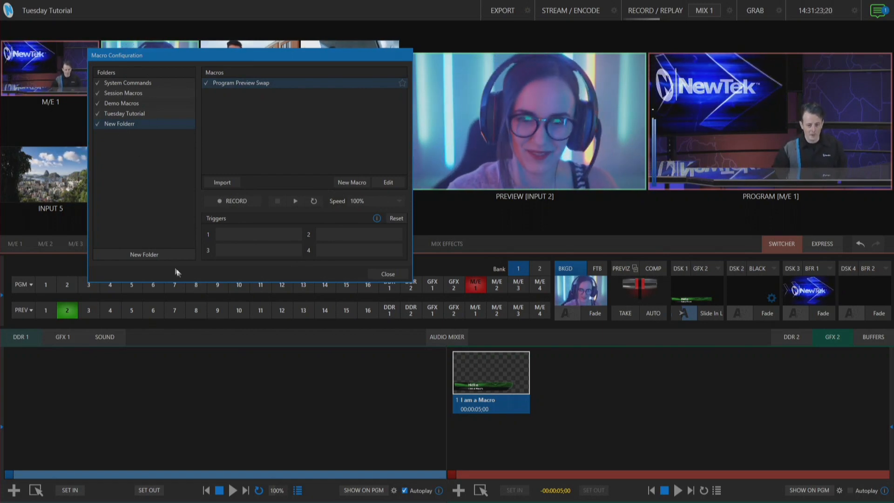
Step: Create a second, empty macro folder named Recovery
left_click(143, 255)
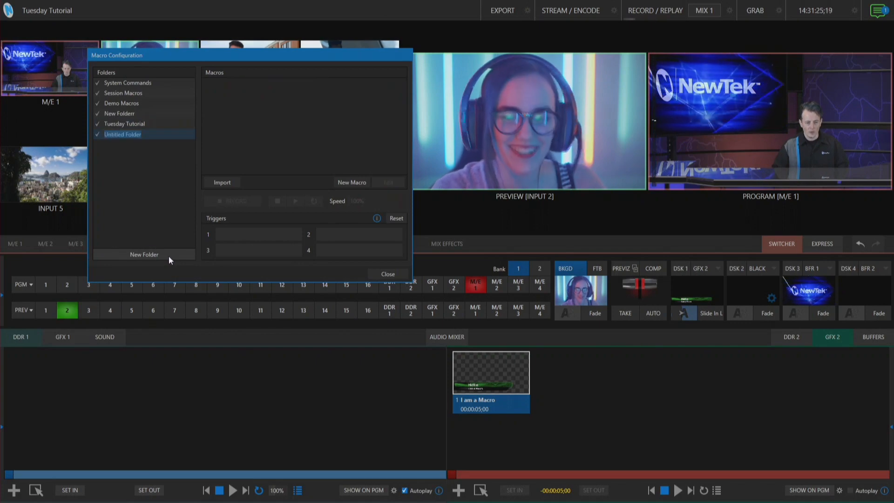
type("P")
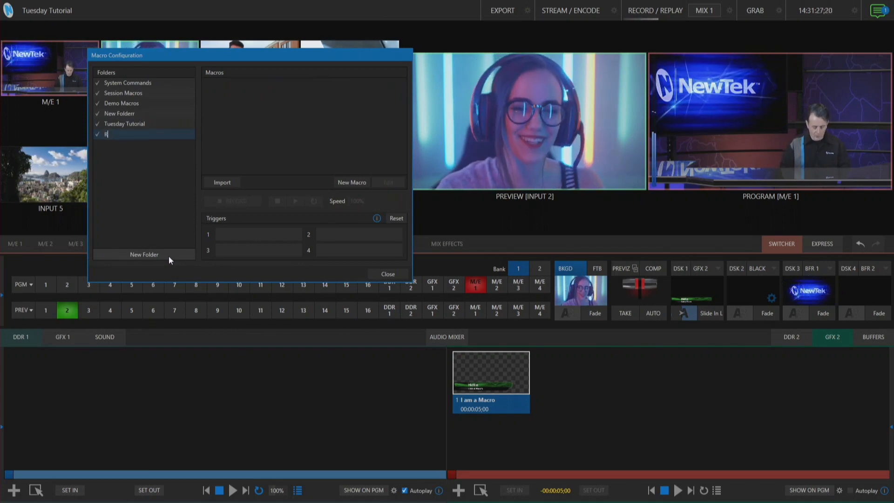
type("Recovery")
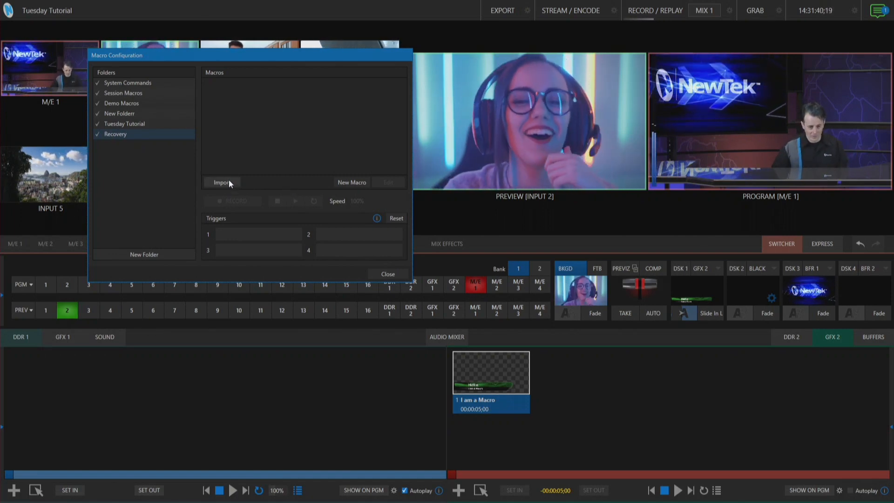
Step: Import system_macros.xdm into Recovery, bringing in End Show, Program Preview Swap and Start Show
left_click(222, 183)
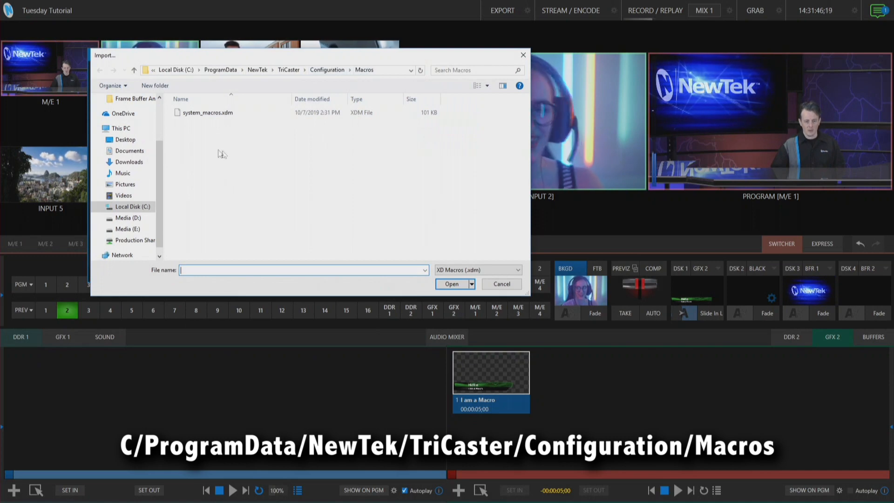
left_click(500, 284)
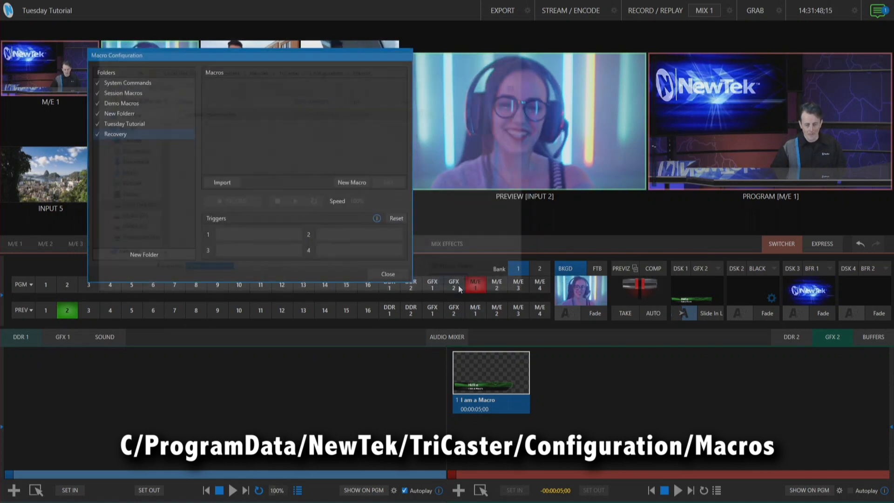
left_click(116, 134)
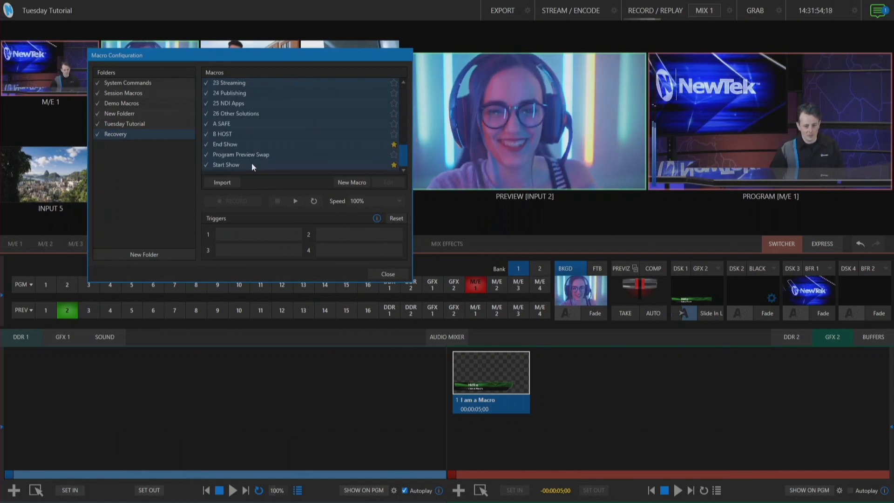
left_click(240, 155)
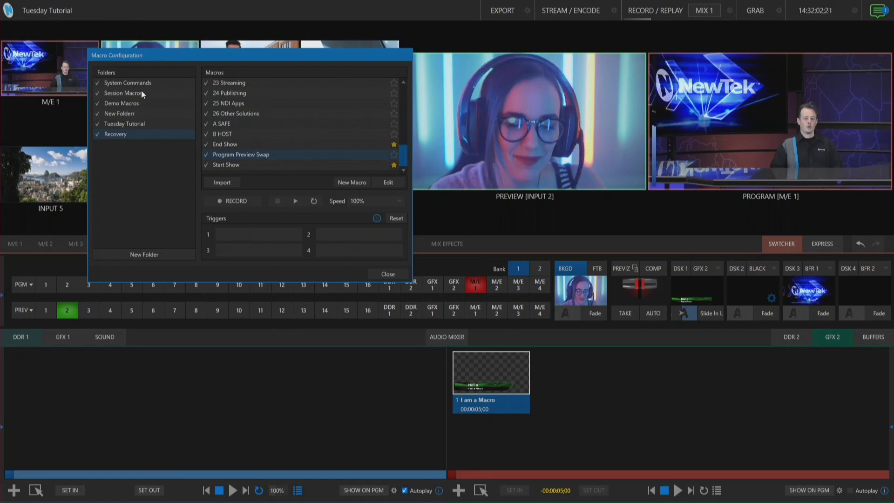
Step: Show the empty Session Macros folder in the folder list
left_click(124, 93)
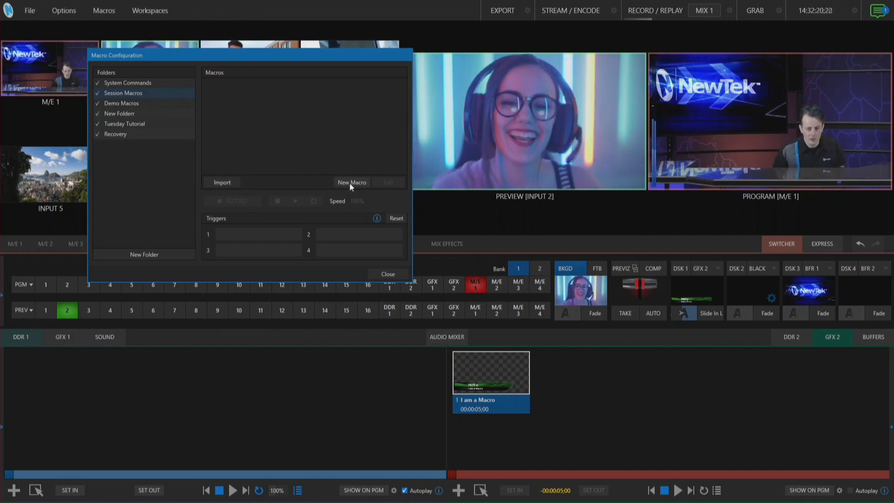
Step: Record a DSK 1 lower-third slide-in into a new Lower Third Example macro and play it back
left_click(351, 181)
type("Lower Third Example")
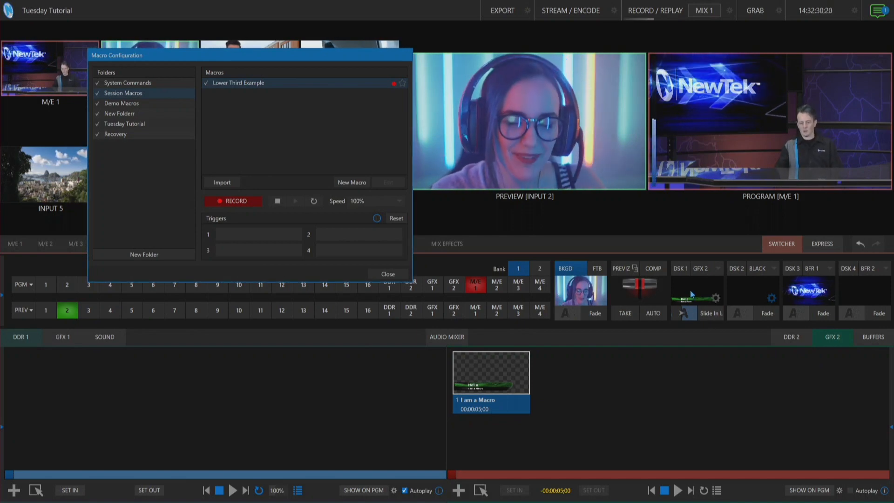
left_click(696, 293)
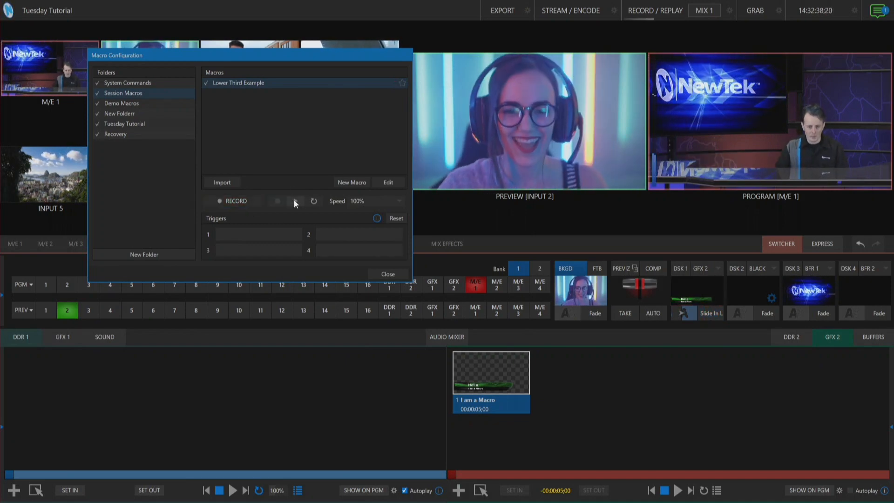
left_click(295, 201)
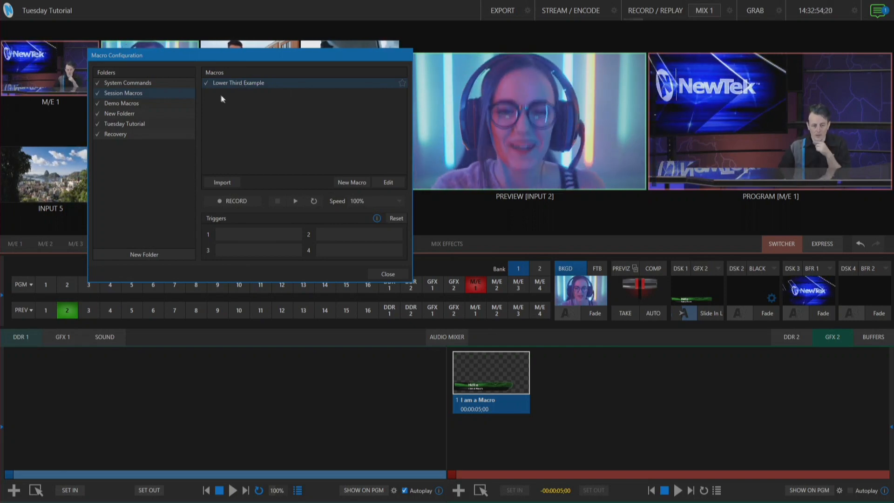
mouse_move(257, 86)
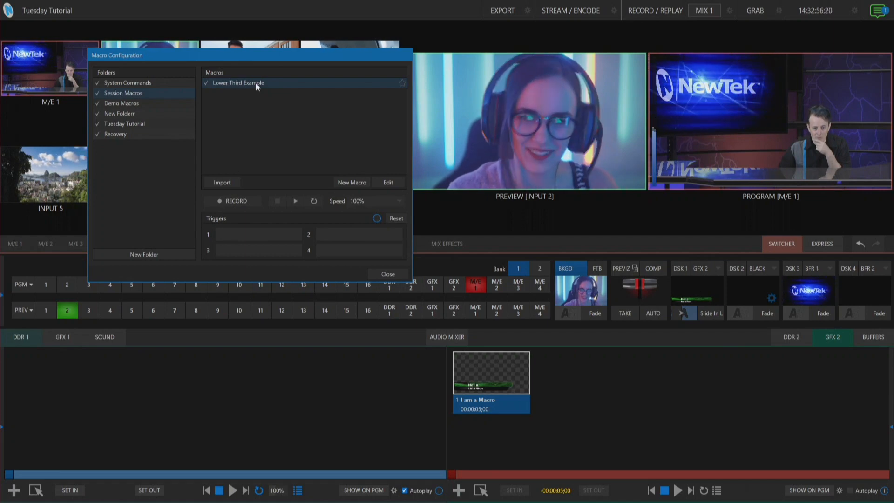
Step: Export Lower Third Example as a macro file into D:\Sessions\Tuesday Tutorial, then show New Folder
right_click(238, 83)
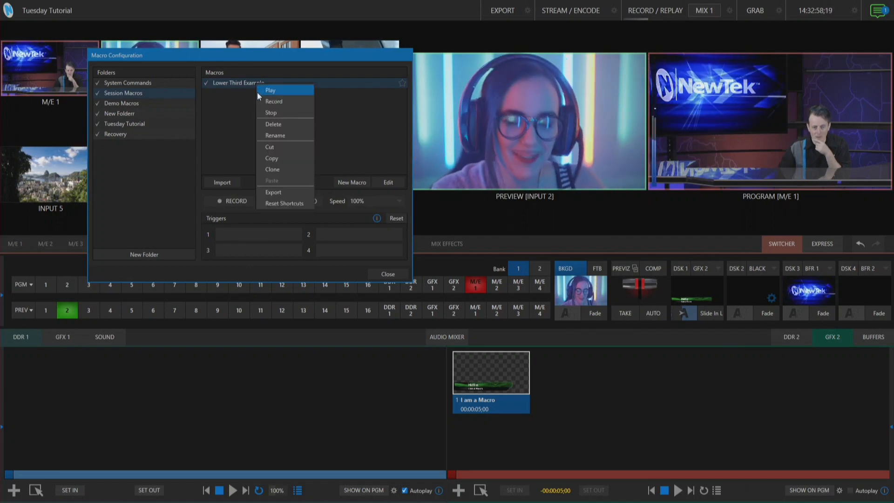
left_click(273, 192)
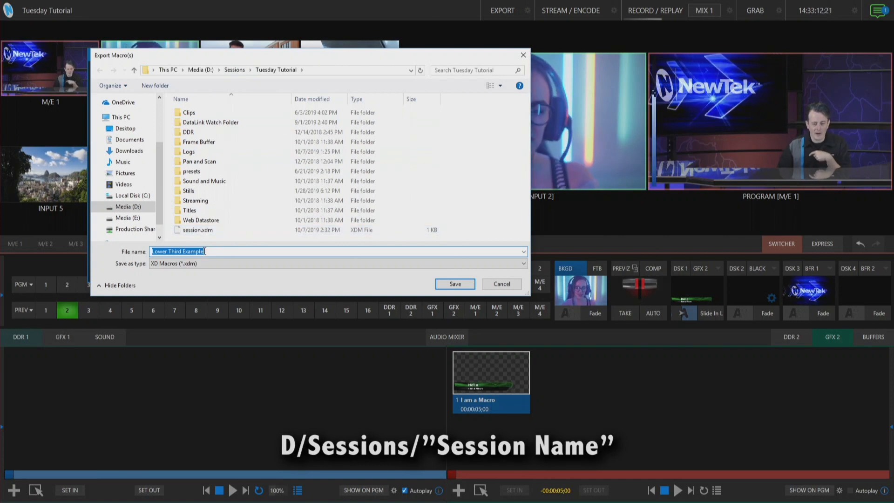
mouse_move(197, 231)
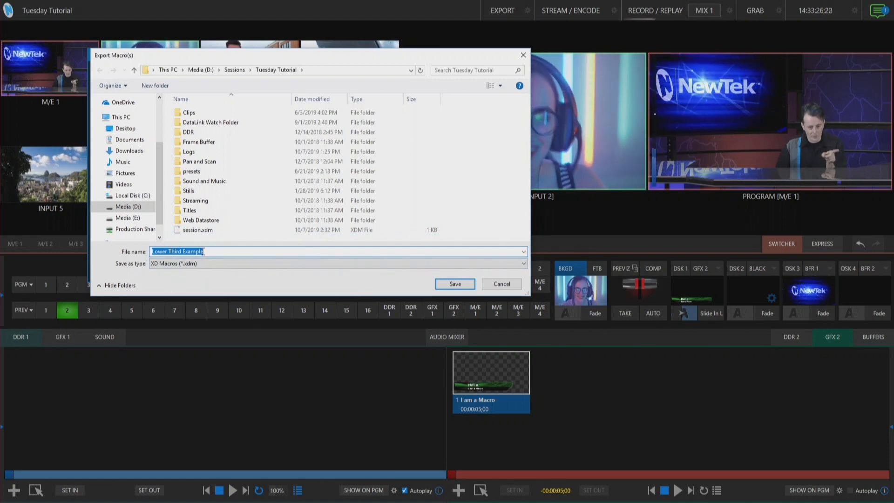
left_click(455, 284)
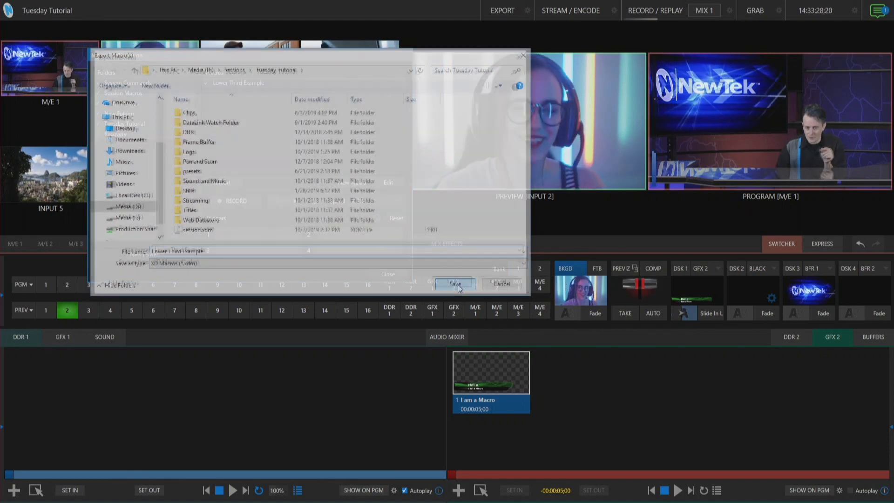
left_click(453, 285)
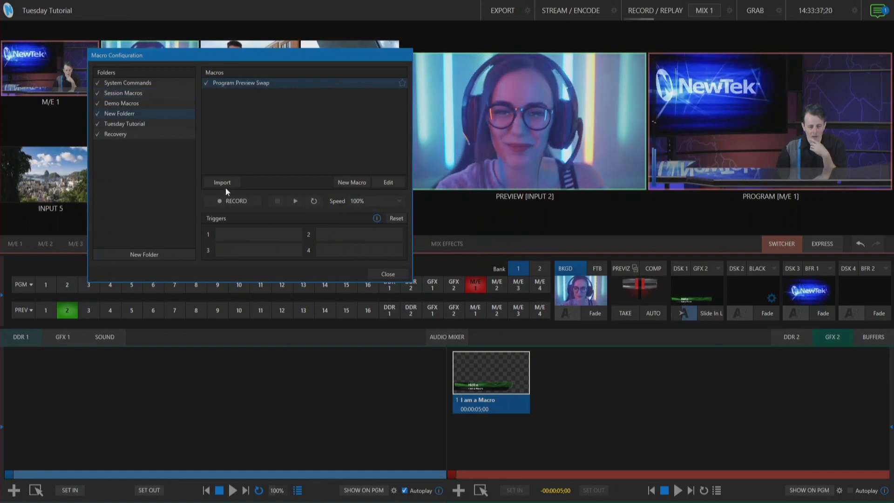
Step: Import Lower Third Example.xdm from Media (D:) > Sessions > Tuesday Tutorial into New Folder
left_click(223, 182)
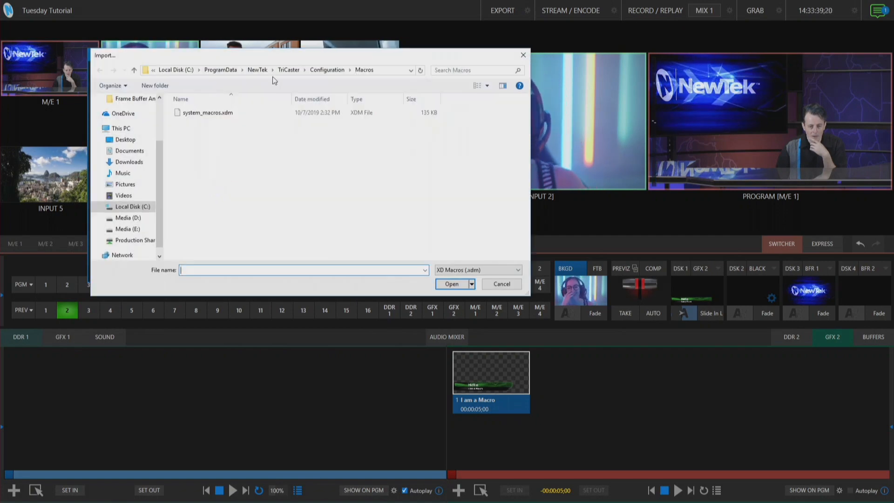
left_click(206, 113)
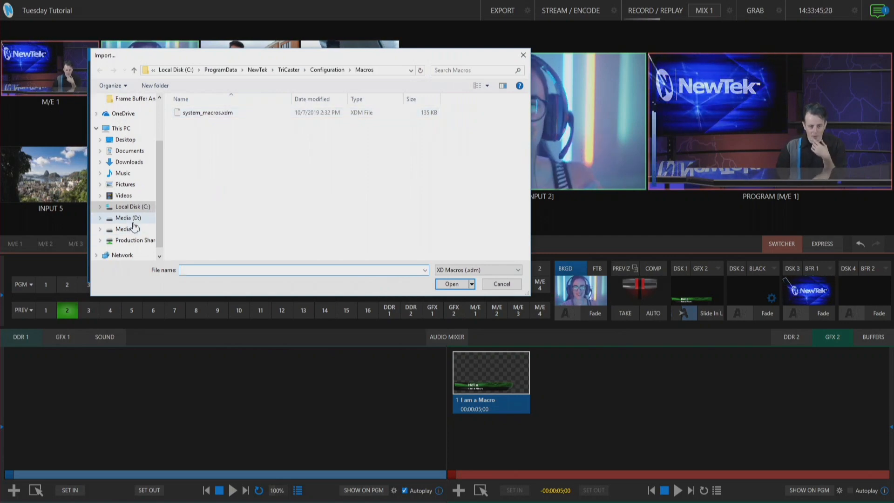
left_click(128, 217)
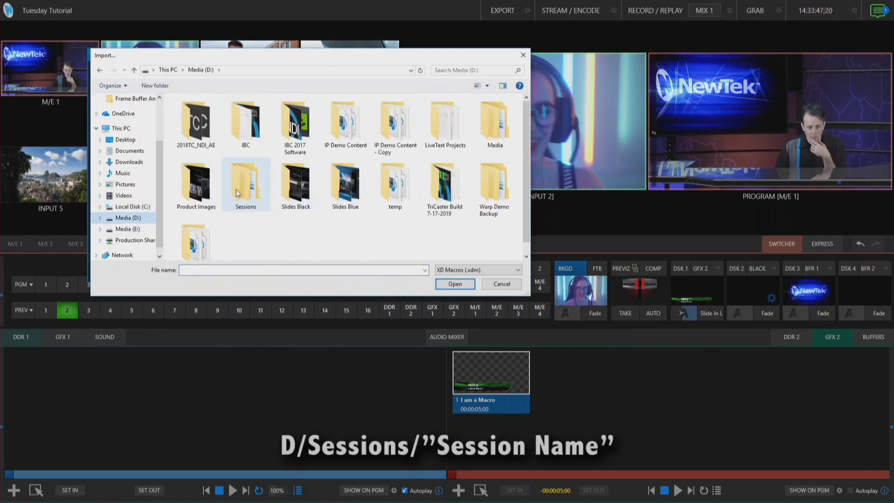
double_click(245, 182)
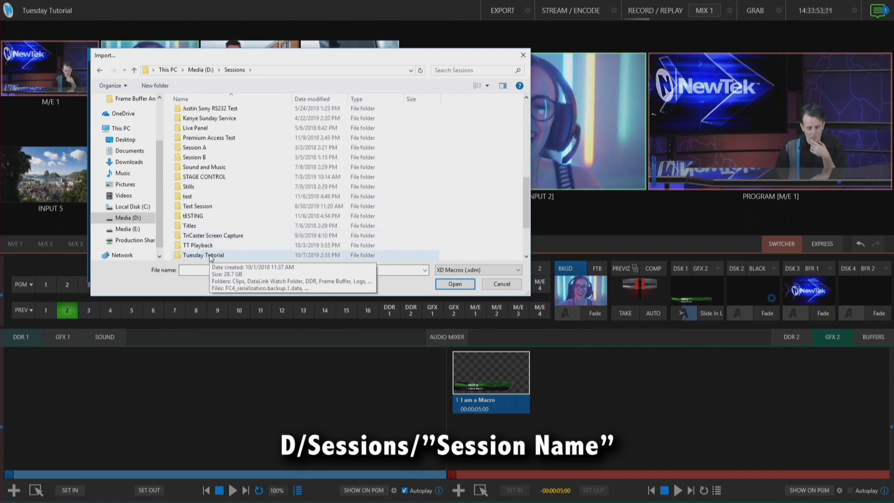
double_click(203, 256)
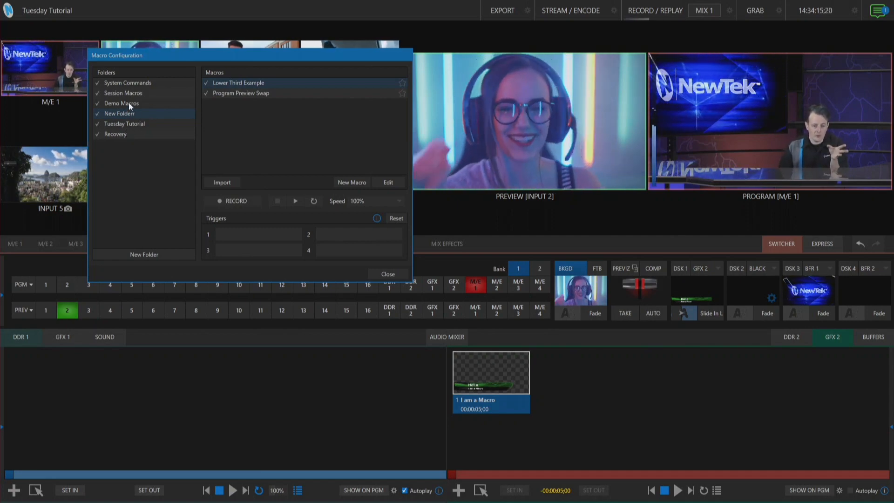
Step: Start exporting the whole Demo Macros folder to the root of Media (D:)
left_click(121, 103)
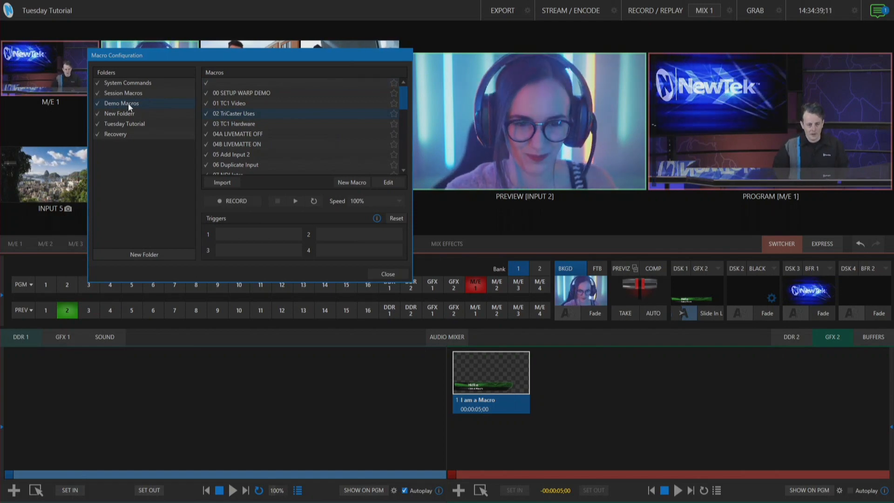
right_click(121, 104)
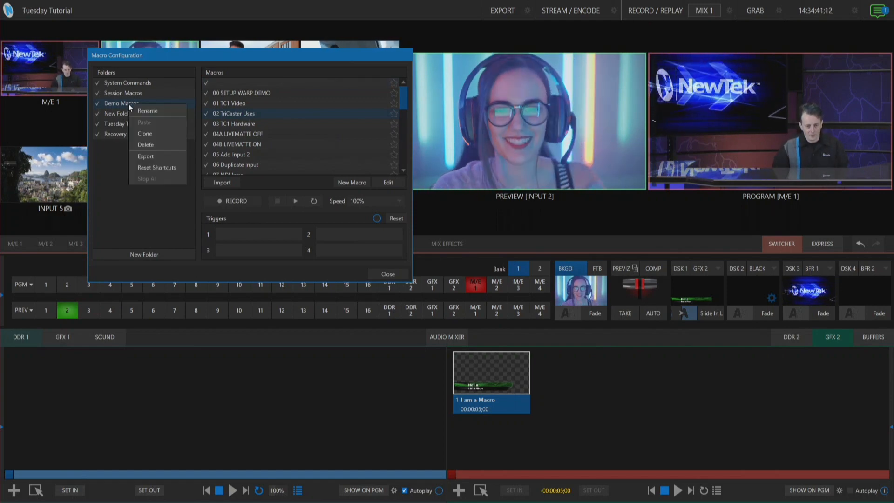
left_click(145, 156)
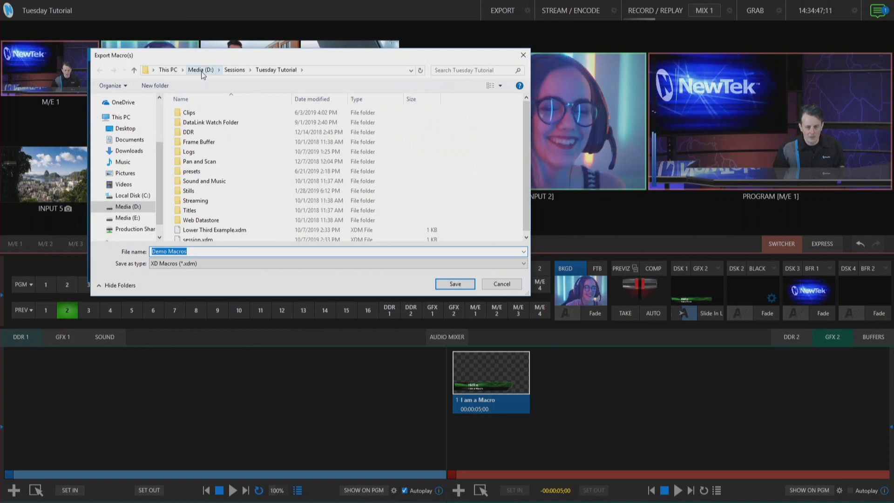
left_click(199, 70)
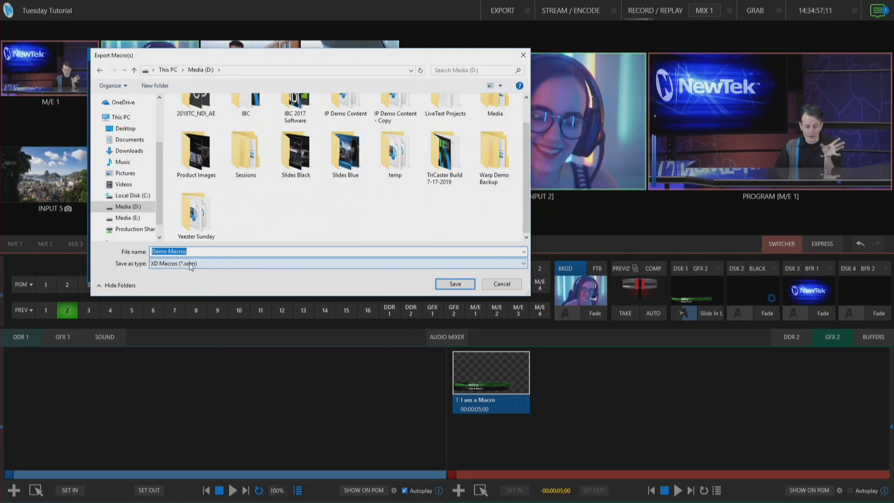
Step: Keep the XD Macros format among the listed types and name the file Demo Macros Export
left_click(337, 263)
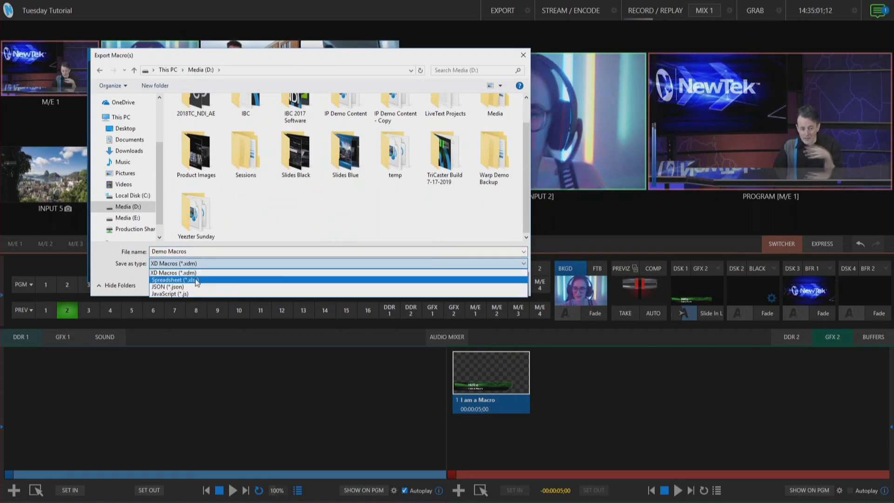
mouse_move(177, 273)
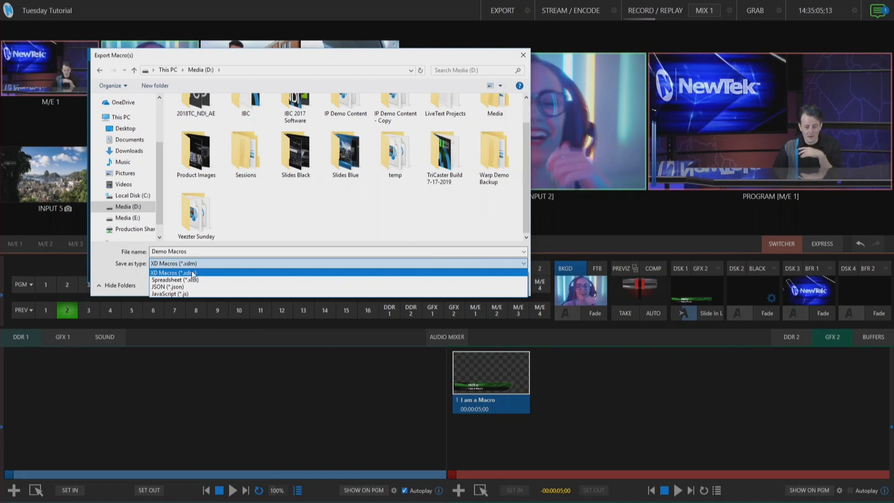
left_click(174, 272)
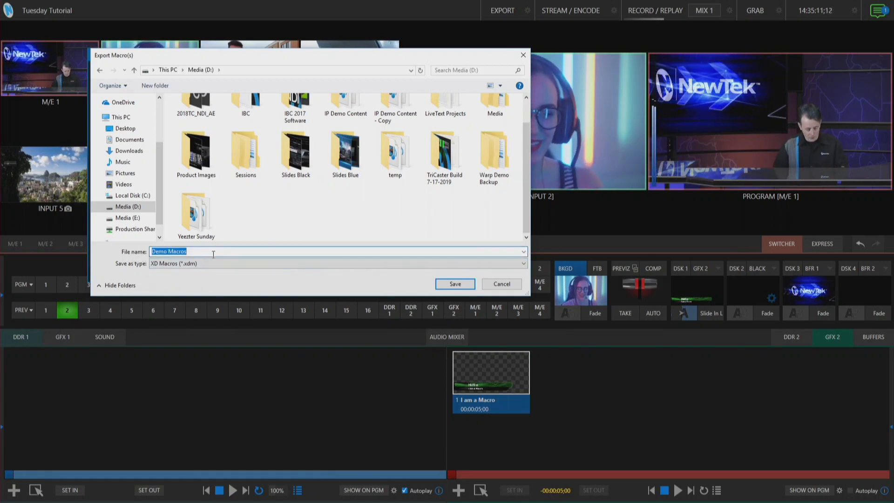
type("Expor")
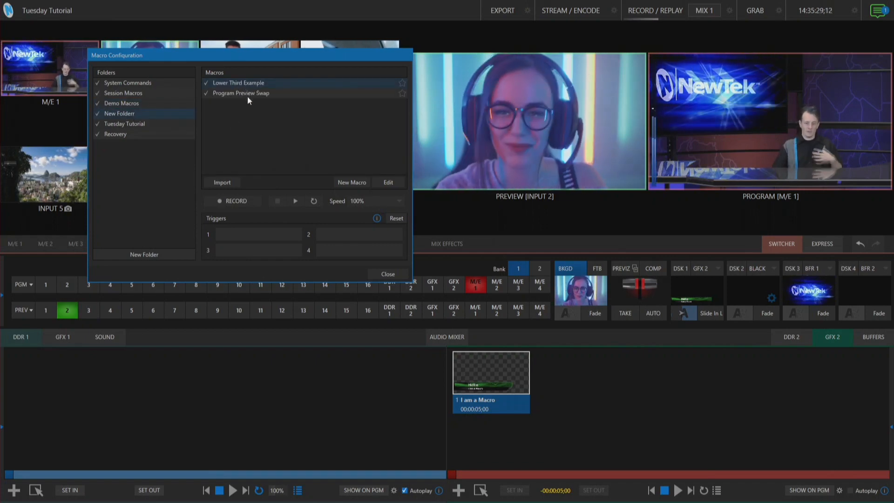
mouse_move(261, 139)
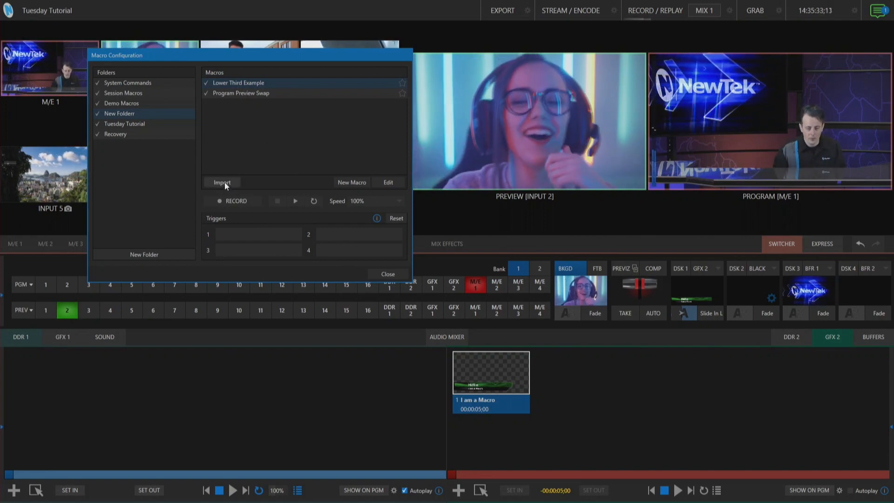
Step: Import Demo Macros Export.xdm from the root of Media (D:) into New Folder
left_click(222, 182)
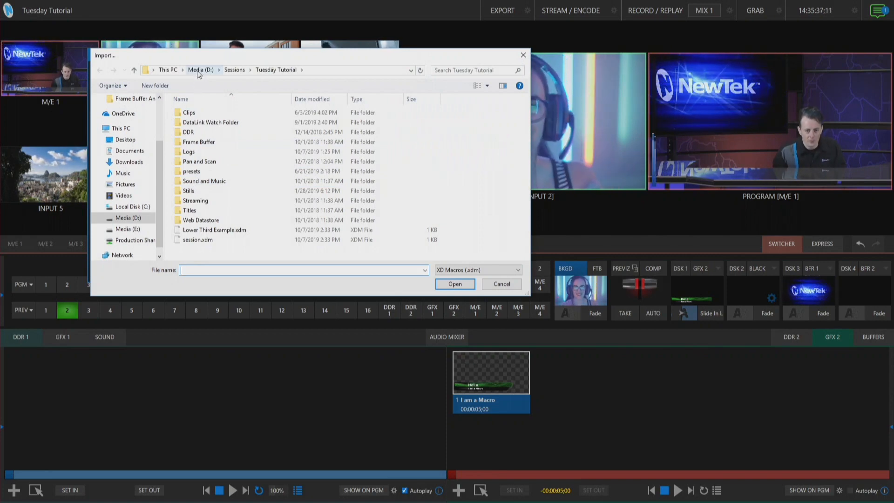
left_click(199, 69)
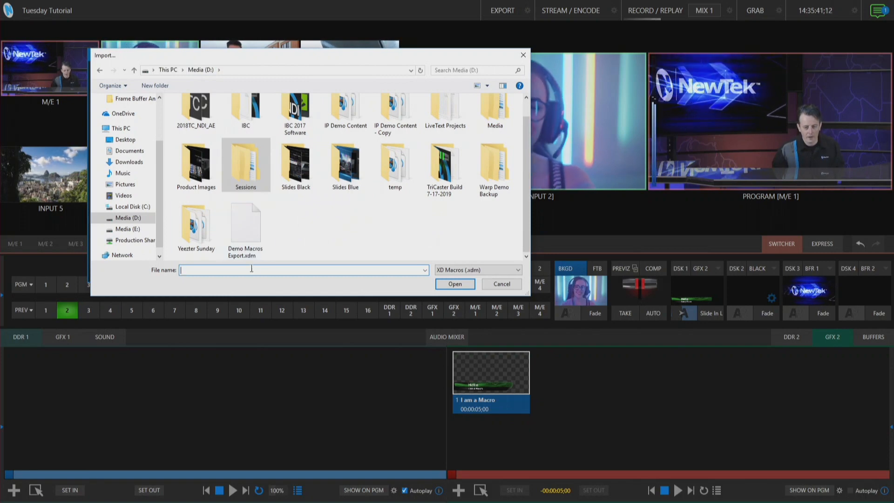
left_click(245, 223)
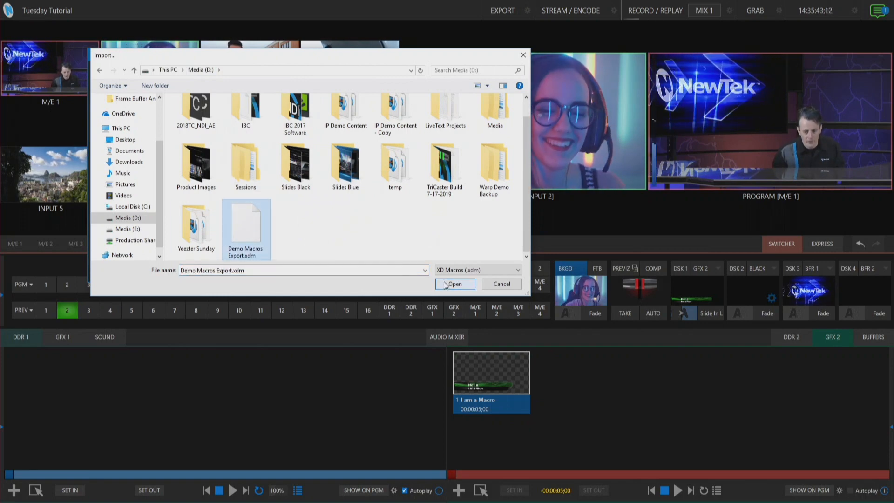
left_click(454, 284)
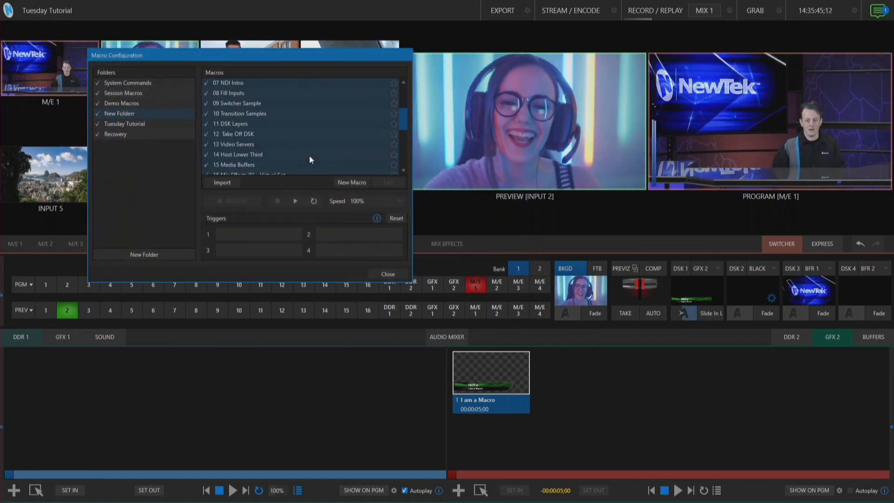